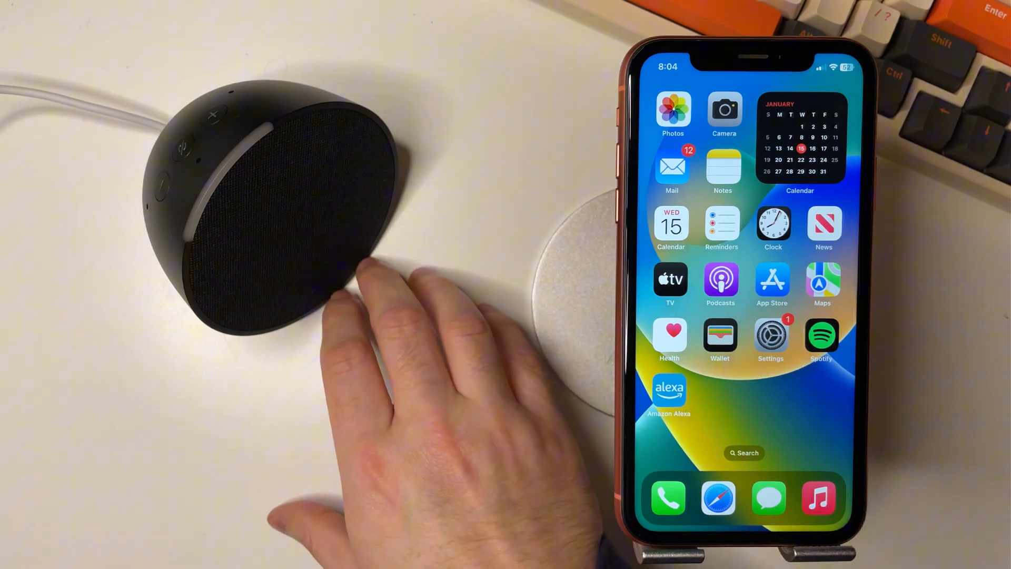
# Step: Launch Alexa, go to Devices, select the Echo Pop and start Bluetooth 'Connect a device' pairing
pyautogui.click(669, 393)
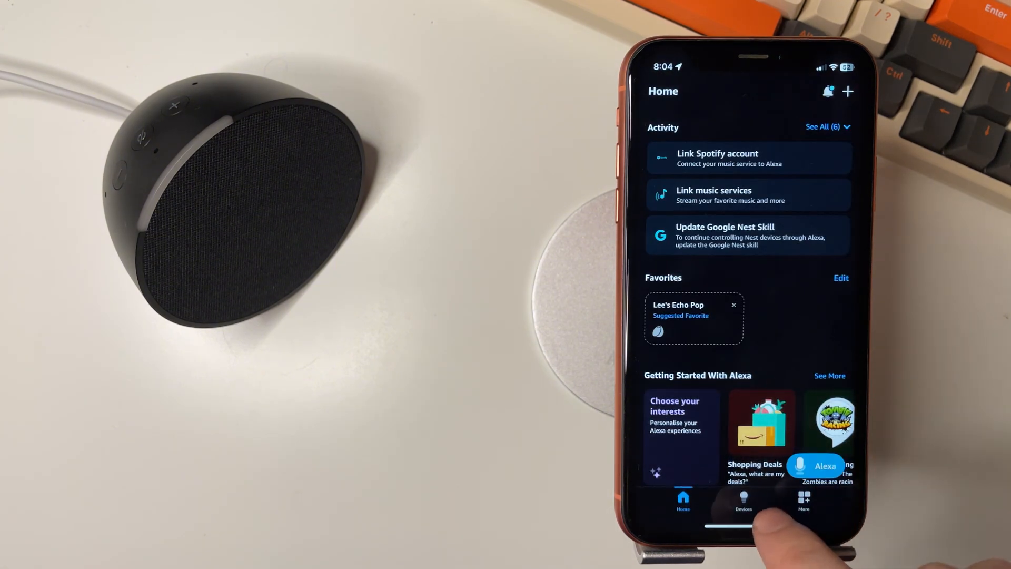
pyautogui.click(742, 501)
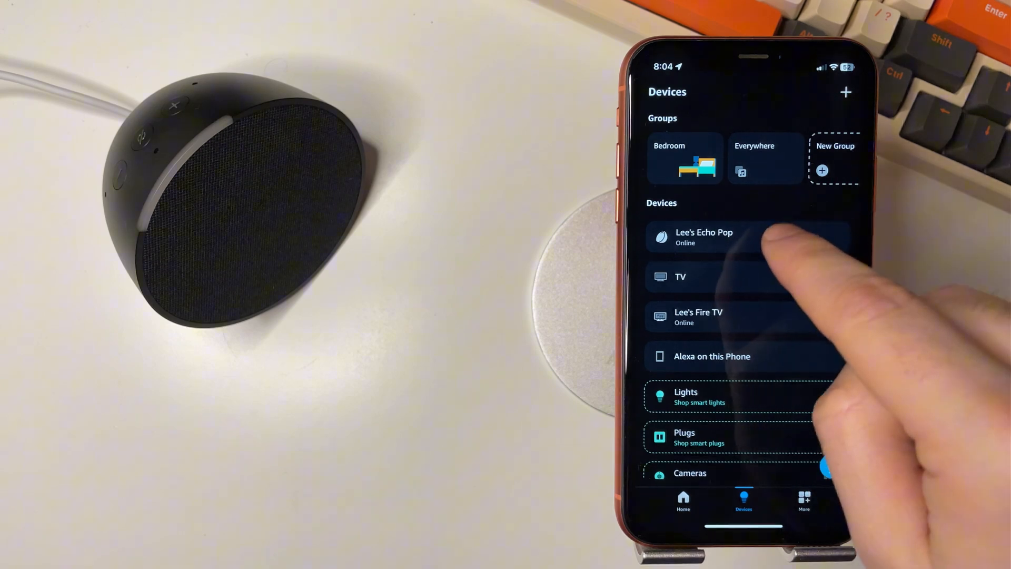
pyautogui.click(702, 237)
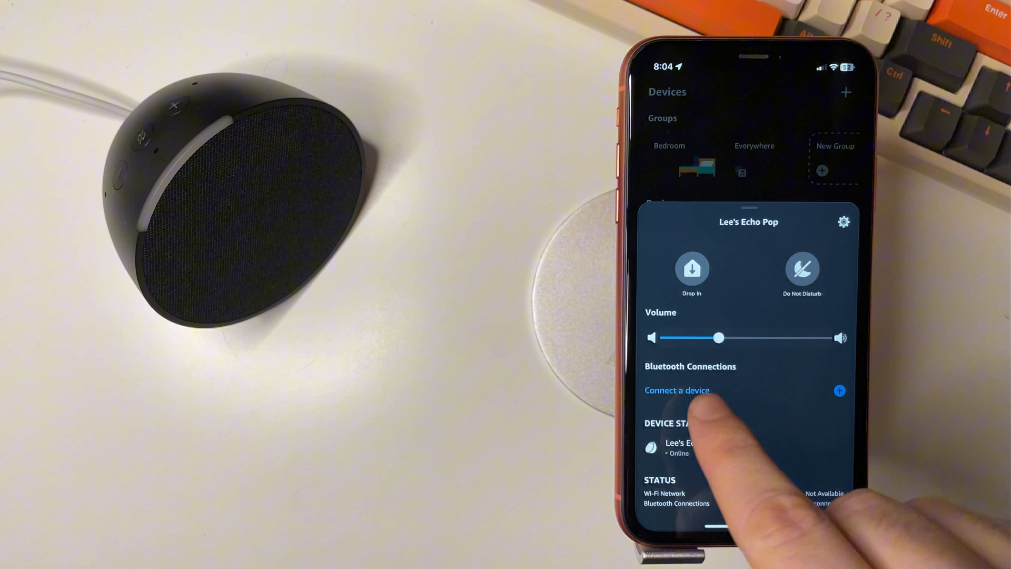
pyautogui.click(677, 389)
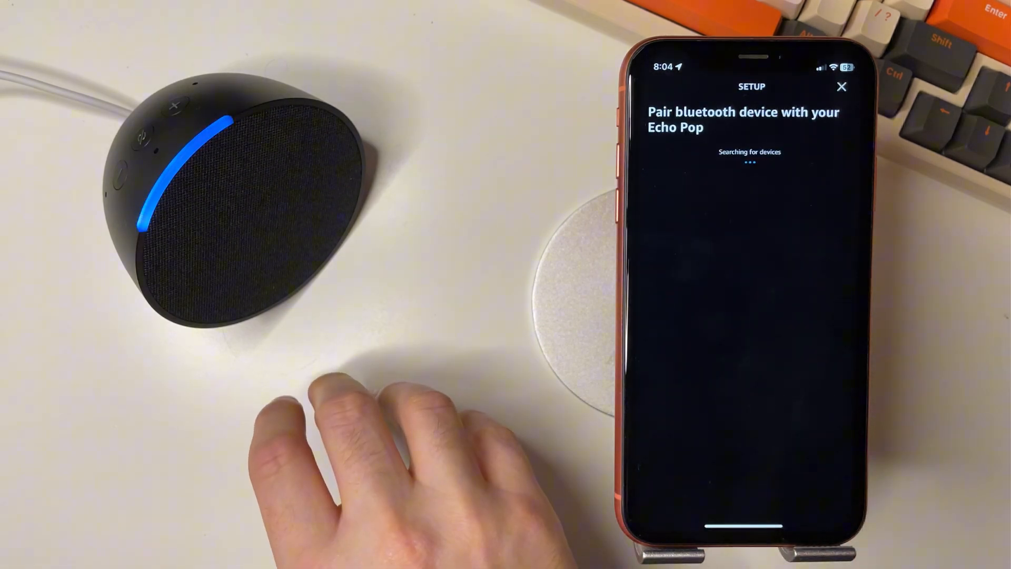